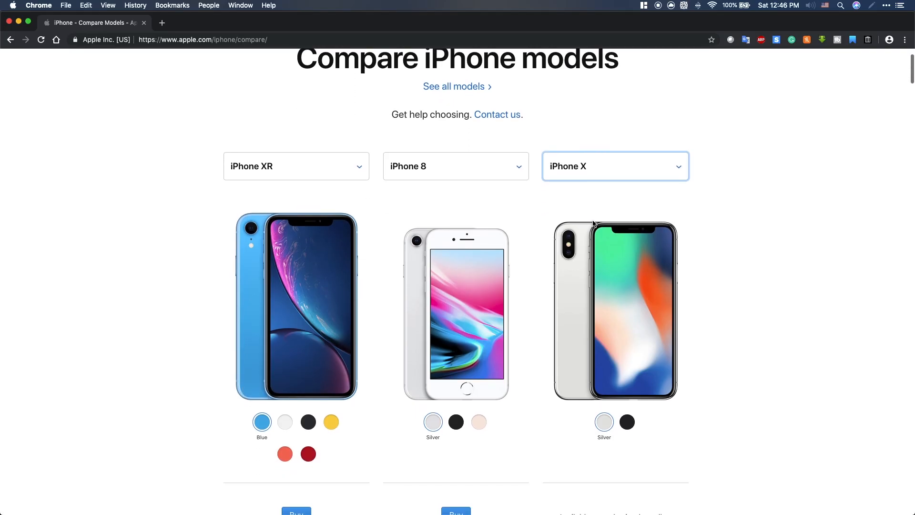
scroll(down, 3)
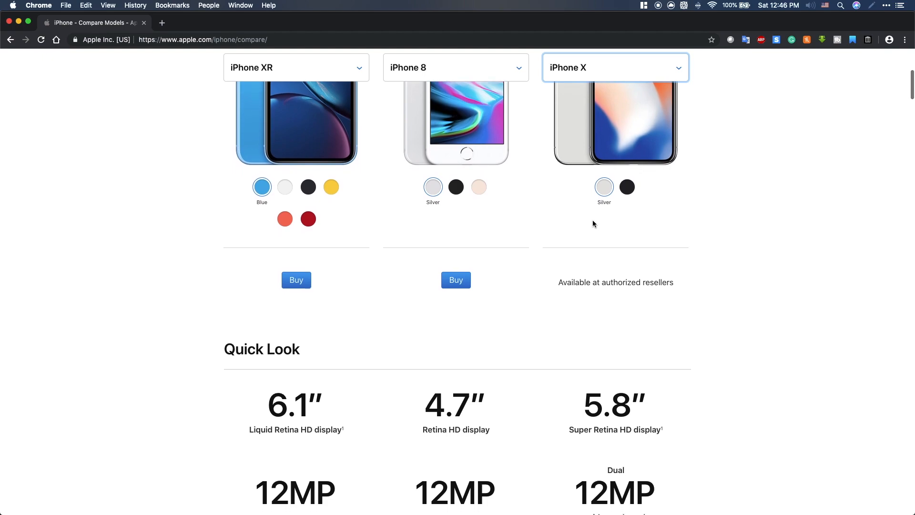
scroll(down, 3)
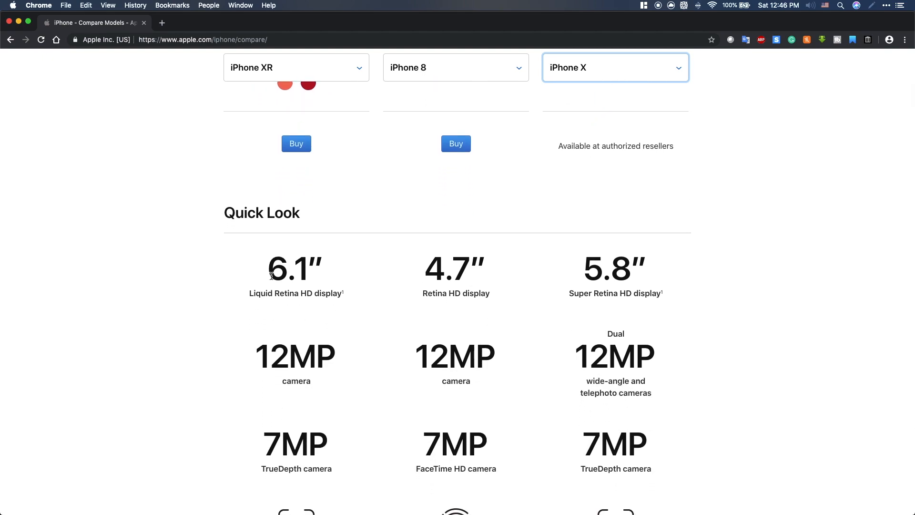
scroll(down, 3)
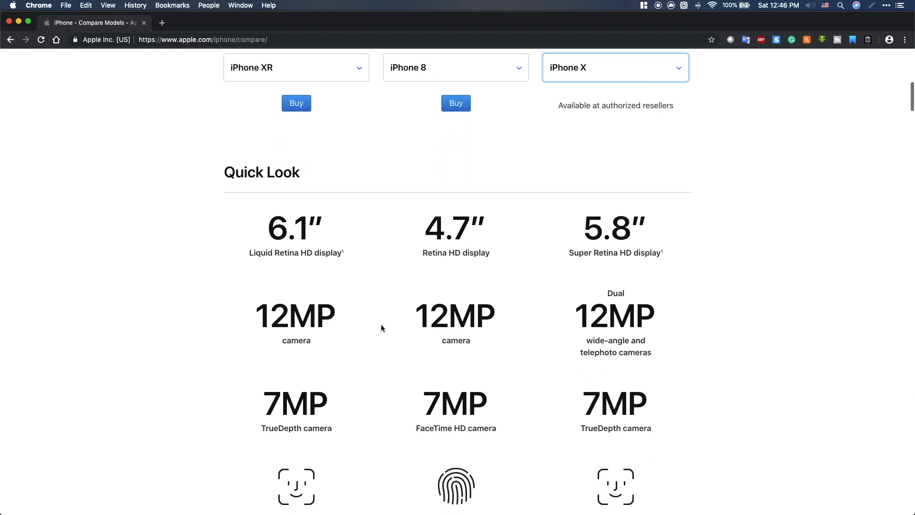
scroll(down, 3)
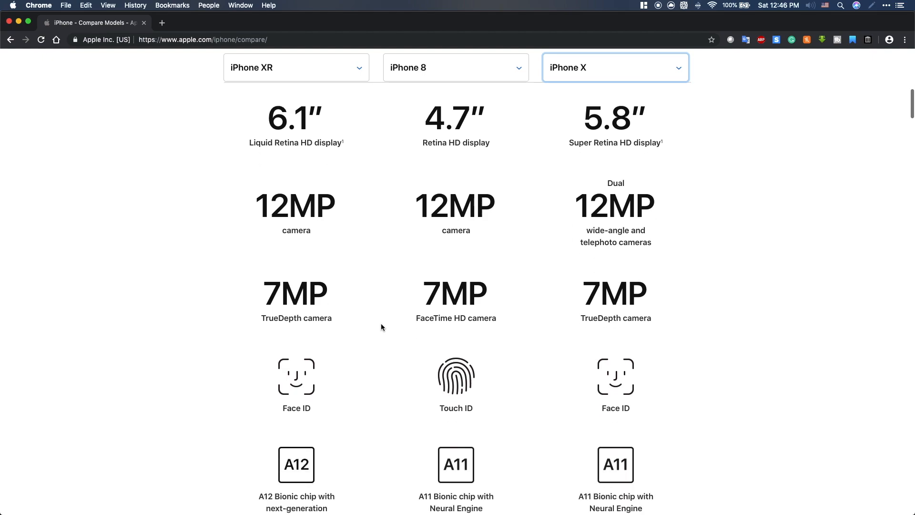
scroll(down, 3)
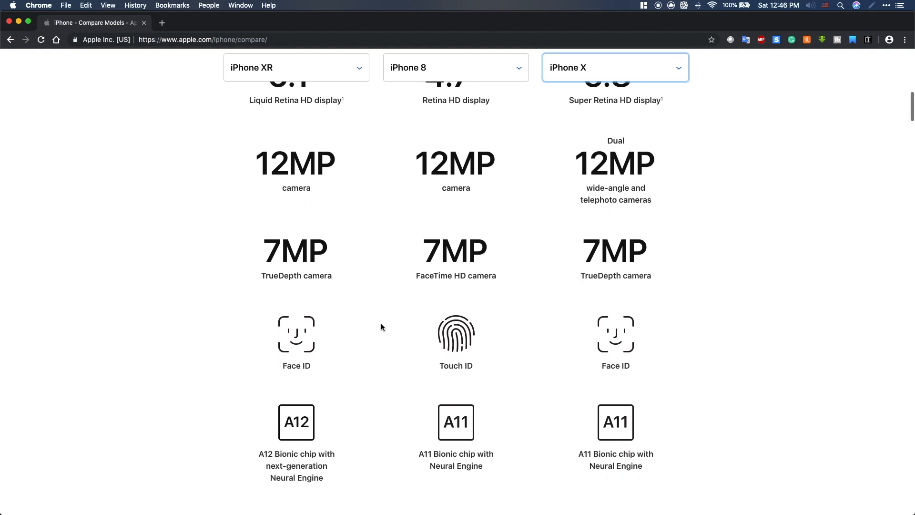
scroll(down, 3)
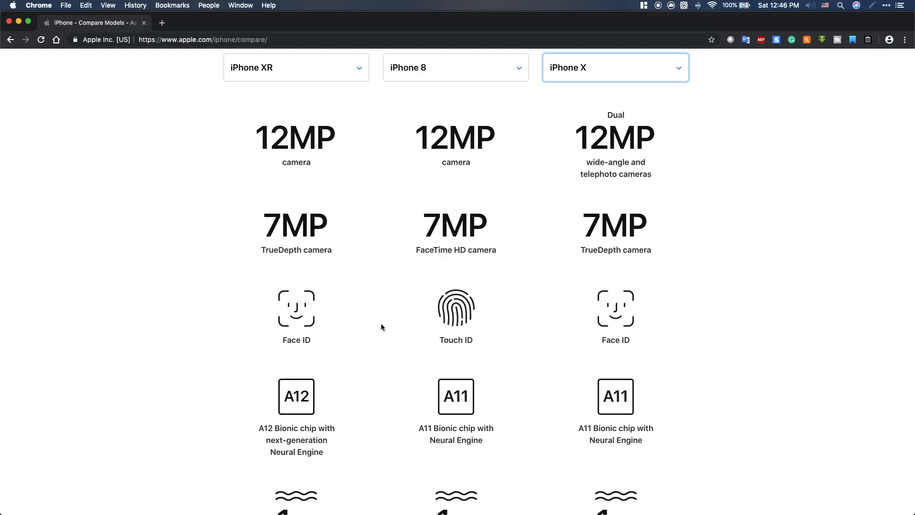
scroll(down, 3)
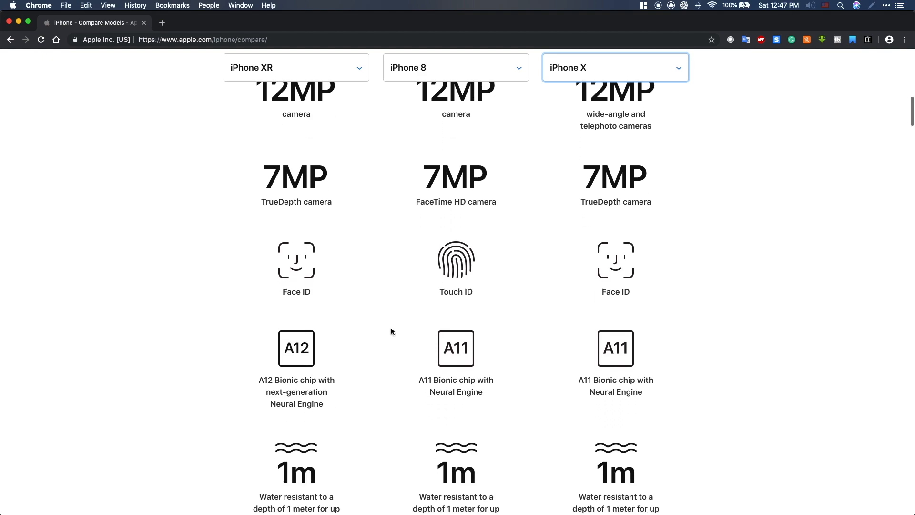
scroll(down, 3)
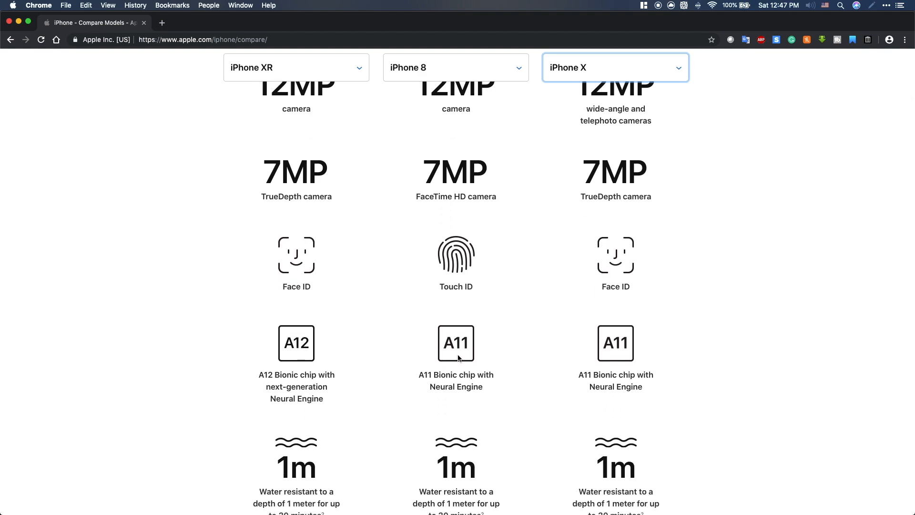